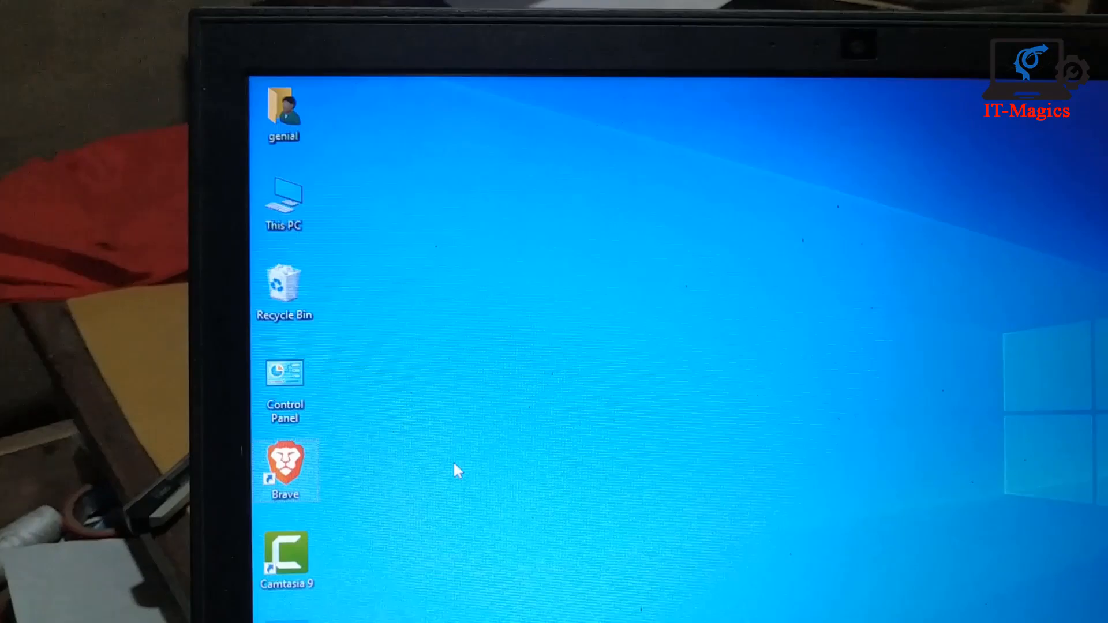
- Reach the Devices section of Windows Settings via the Start menu's Settings gear
{"action": "key", "text": "touchpad_toggle"}
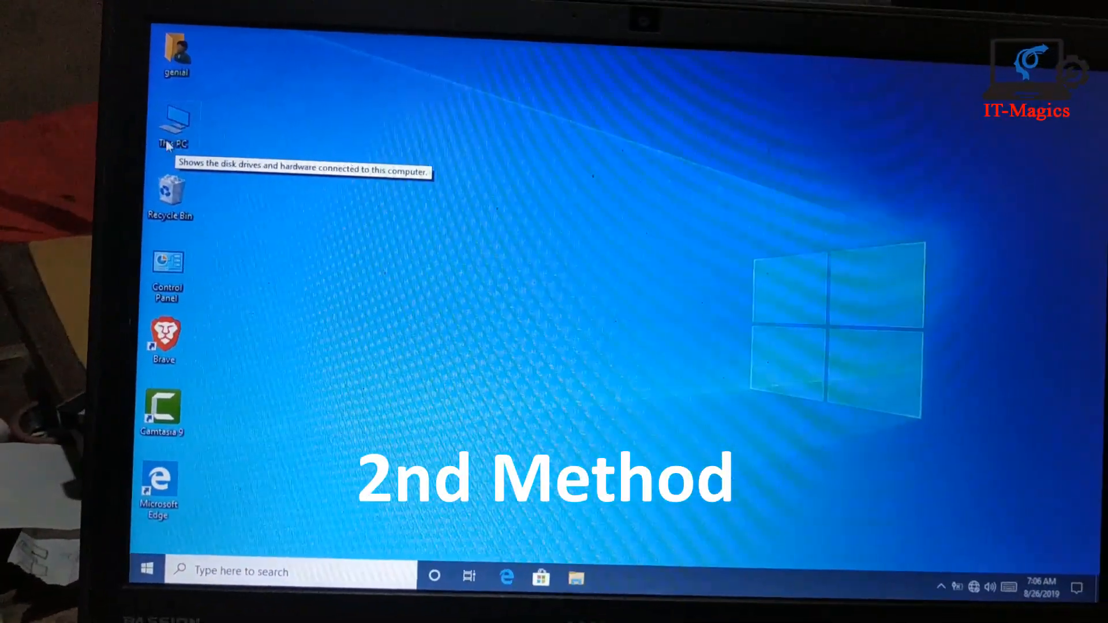
{"action": "left_click", "coordinate": [148, 569]}
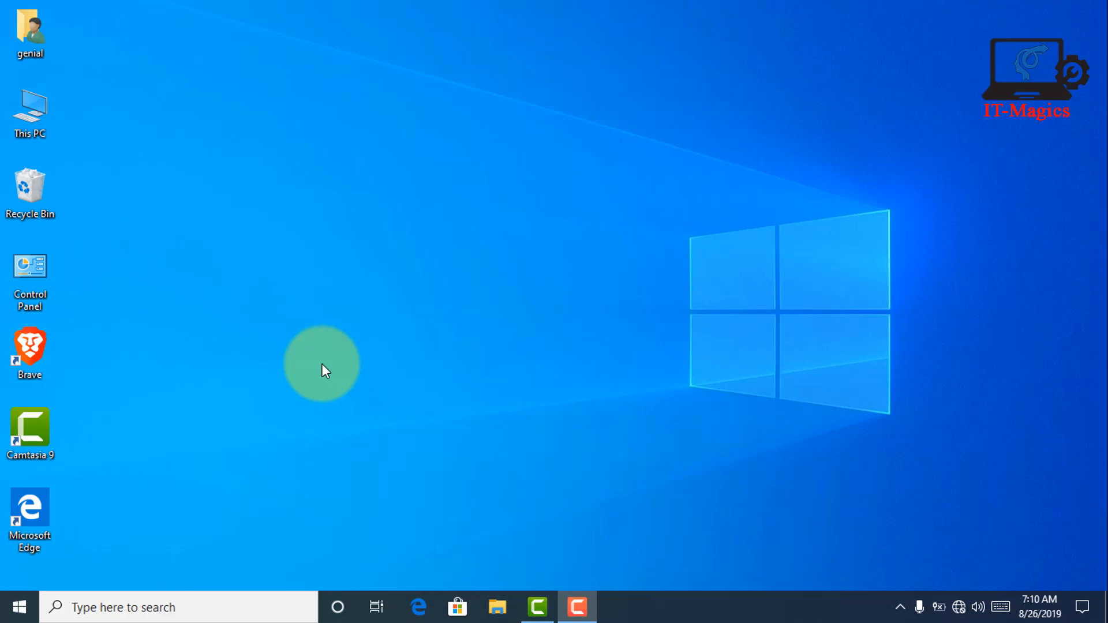
{"action": "left_click", "coordinate": [19, 604]}
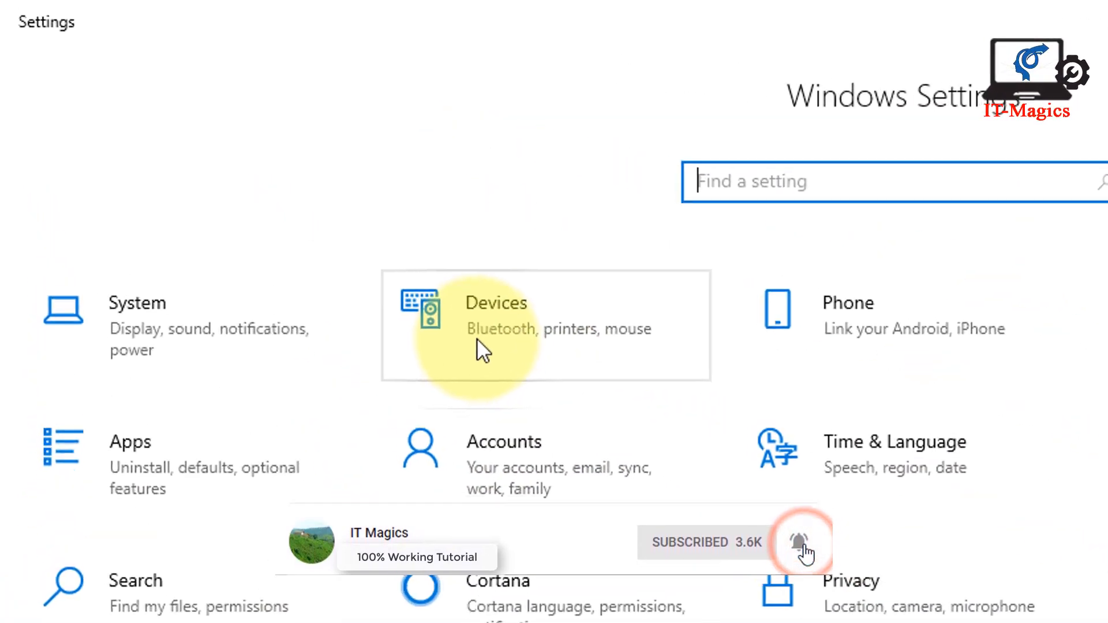
{"action": "left_click", "coordinate": [496, 303]}
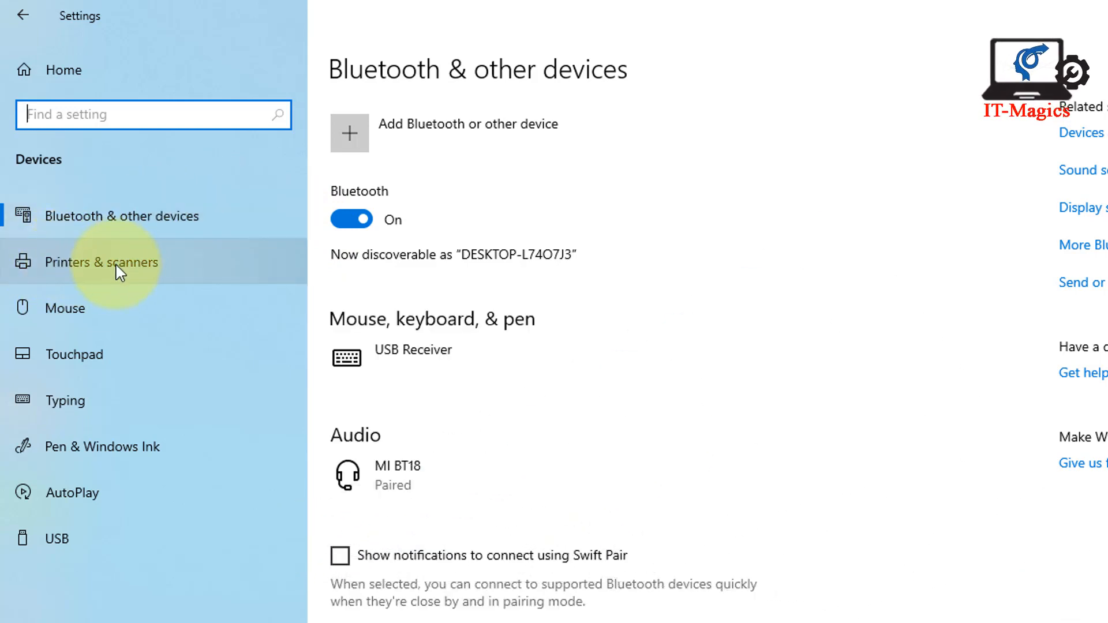
{"action": "mouse_move", "coordinate": [86, 319]}
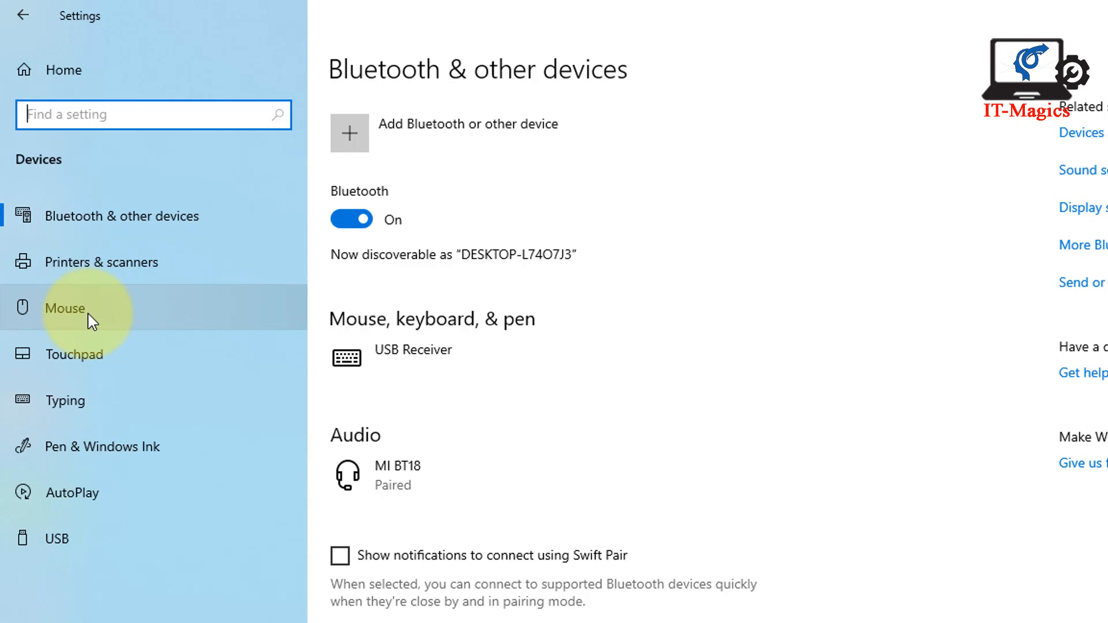
- Turn the Touchpad toggle On and review the tap and scroll options below it
{"action": "left_click", "coordinate": [74, 366]}
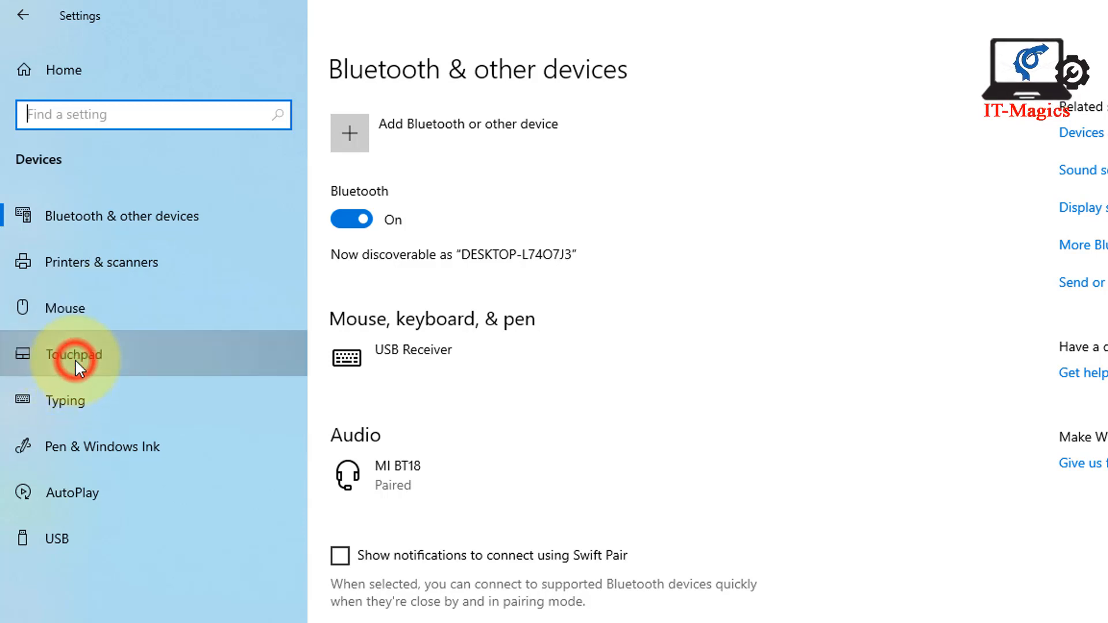
{"action": "left_click", "coordinate": [73, 354]}
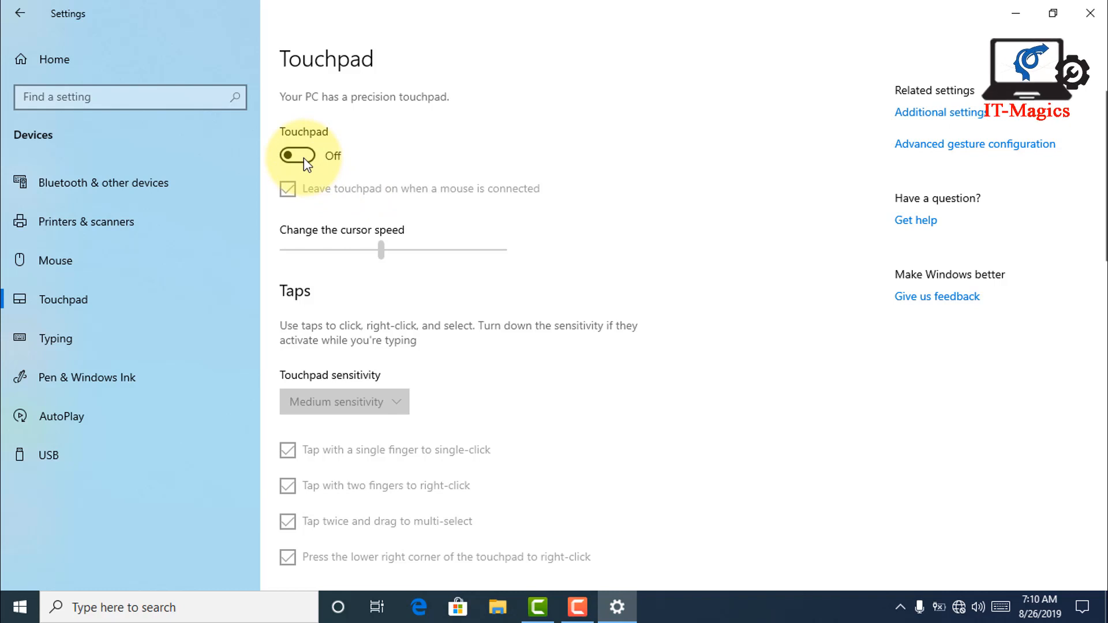
{"action": "left_click", "coordinate": [297, 155]}
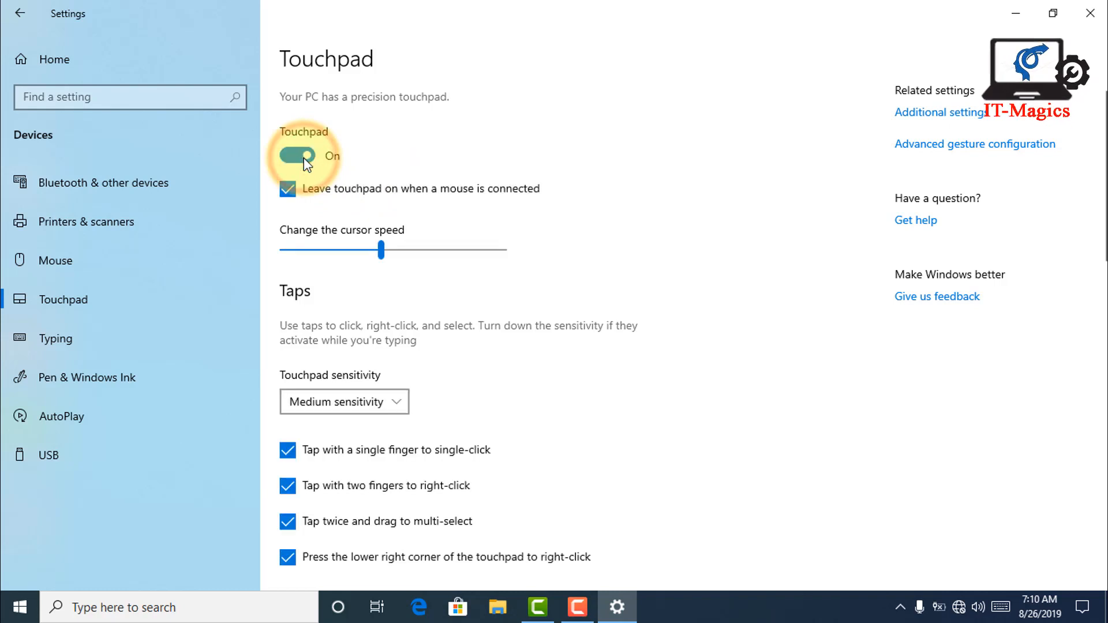
{"action": "mouse_move", "coordinate": [400, 304]}
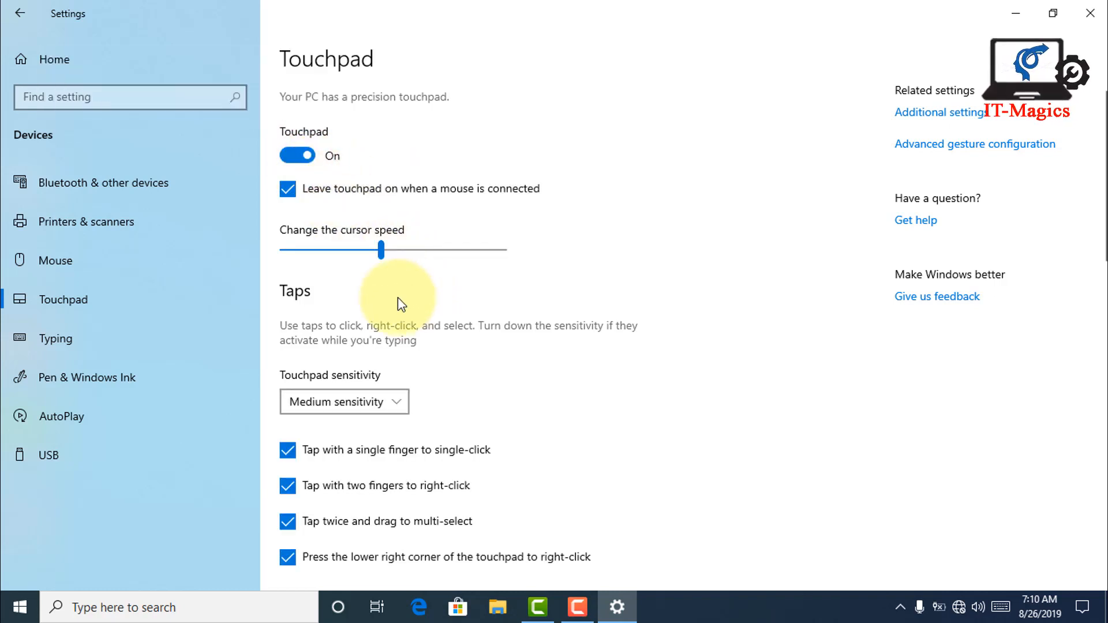
{"action": "scroll", "scroll_direction": "down", "scroll_amount": 3}
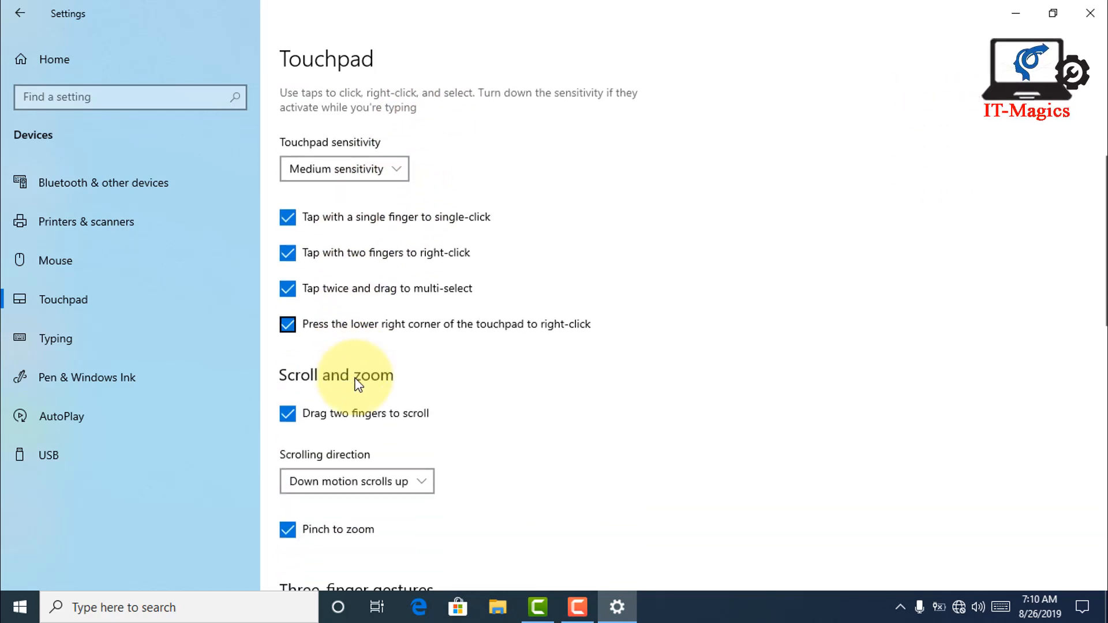
{"action": "scroll", "scroll_direction": "down", "scroll_amount": 3}
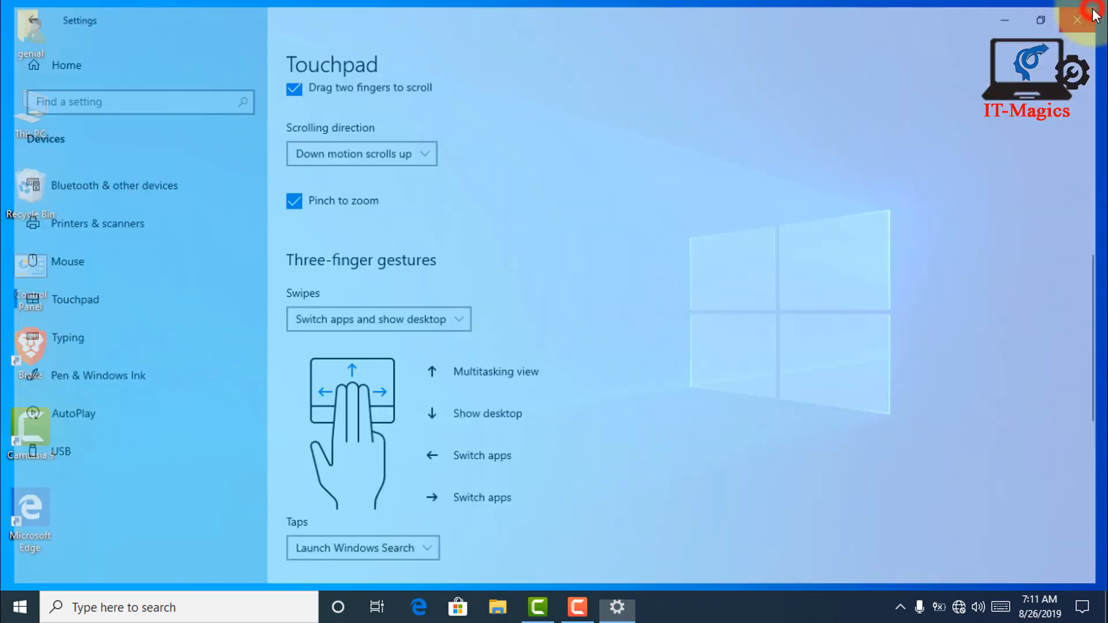
- Close Settings and bring up the Start button's system tools menu for Device Manager
{"action": "left_click", "coordinate": [1079, 19]}
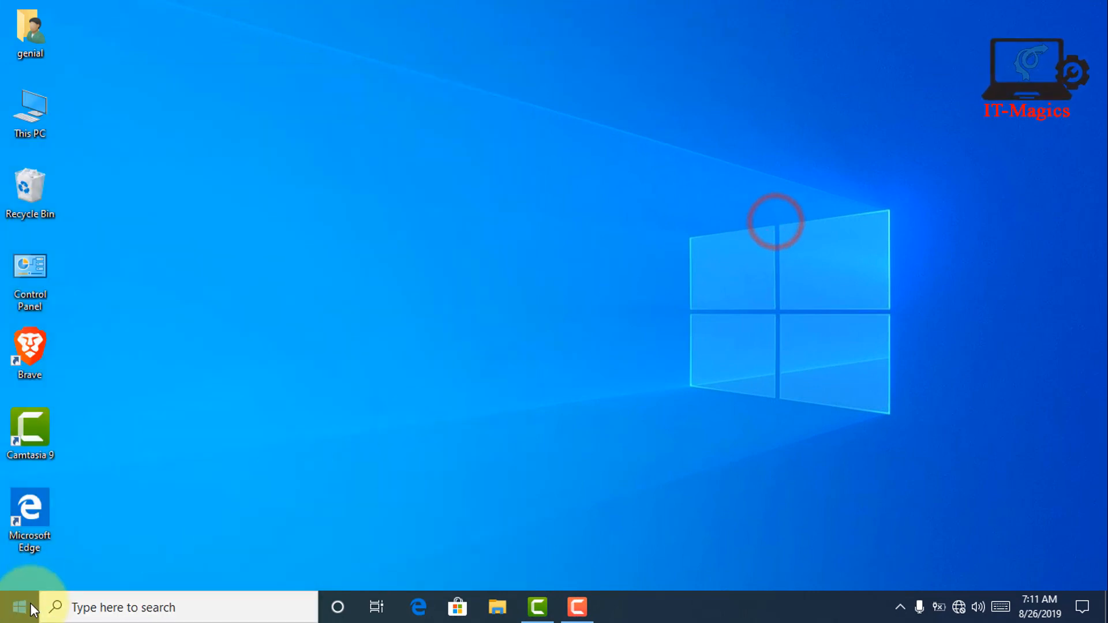
{"action": "right_click", "coordinate": [21, 605]}
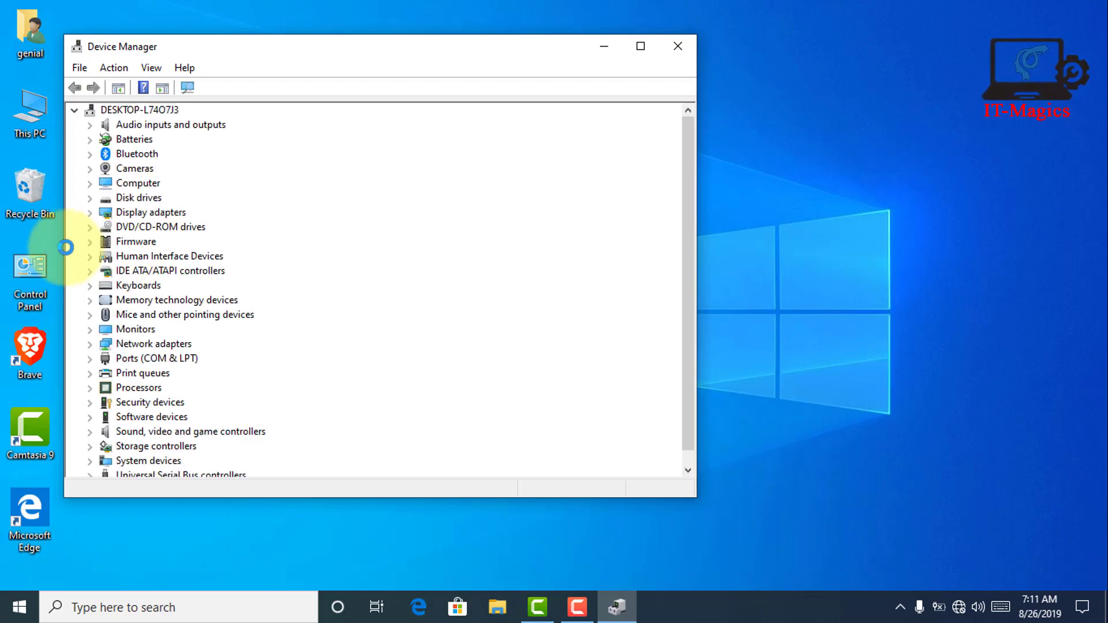
{"action": "mouse_move", "coordinate": [160, 256]}
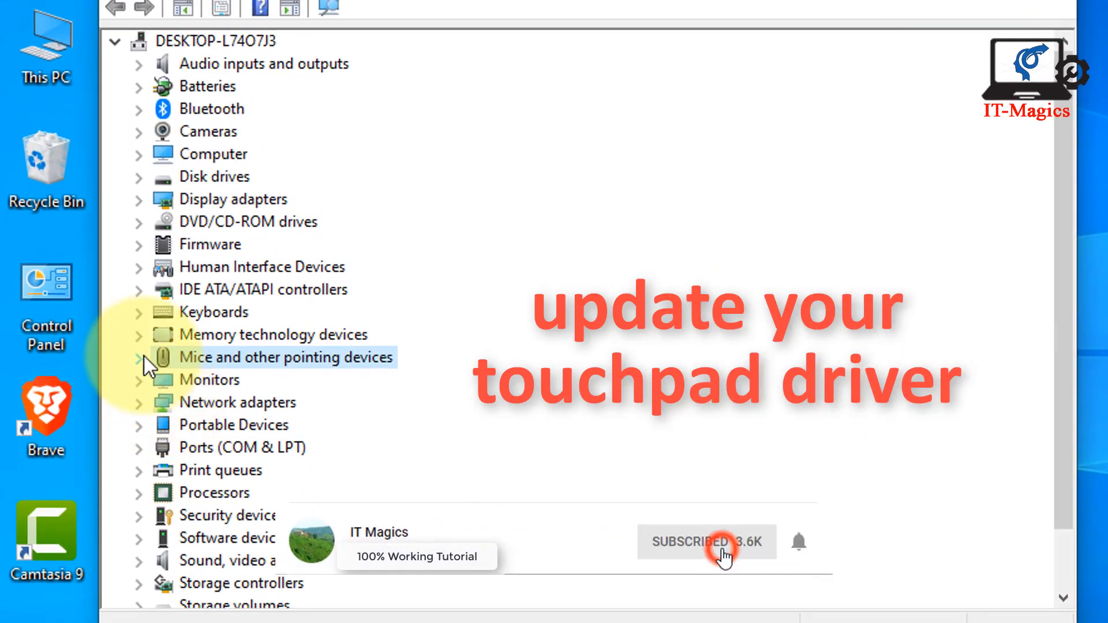
- Expand Mice and other pointing devices and start Update driver on Synaptics SMBus TouchPad
{"action": "left_click", "coordinate": [139, 357]}
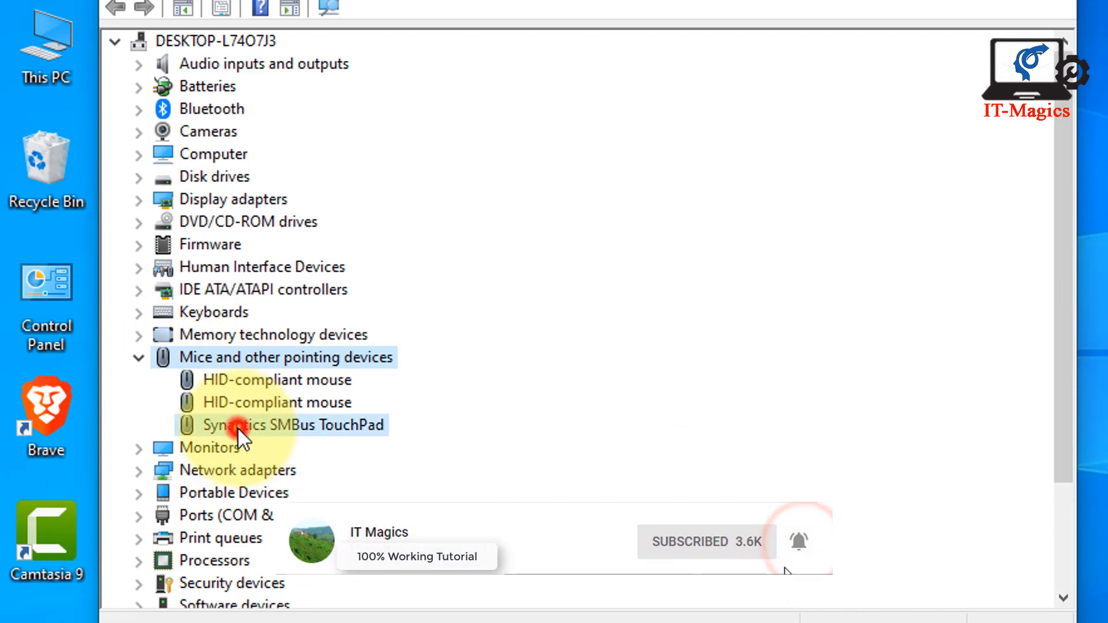
{"action": "left_click", "coordinate": [248, 425]}
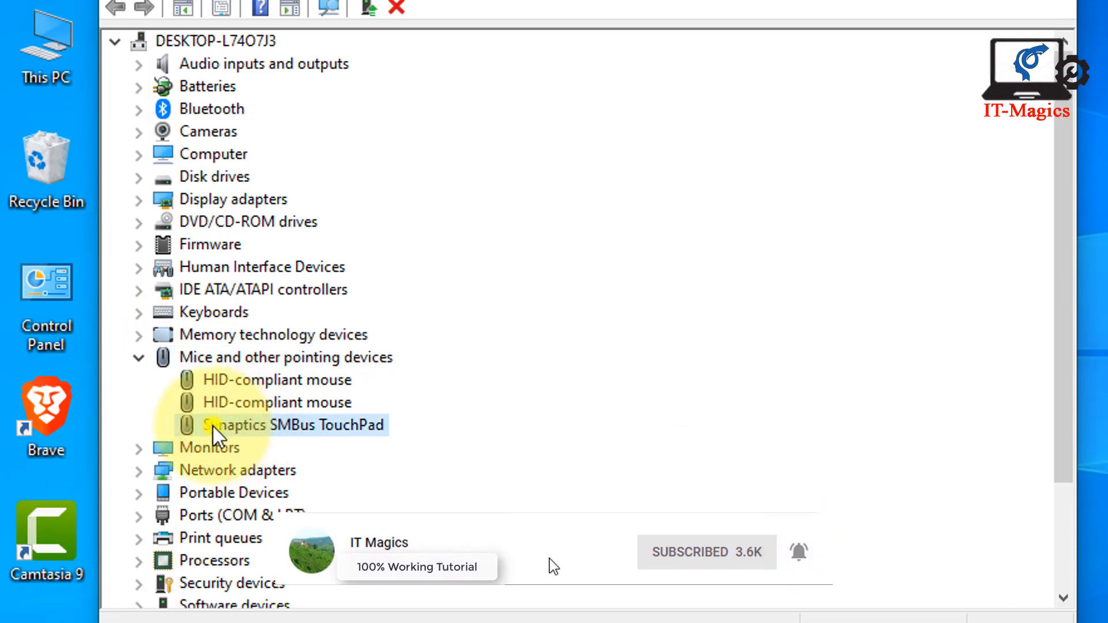
{"action": "right_click", "coordinate": [293, 426]}
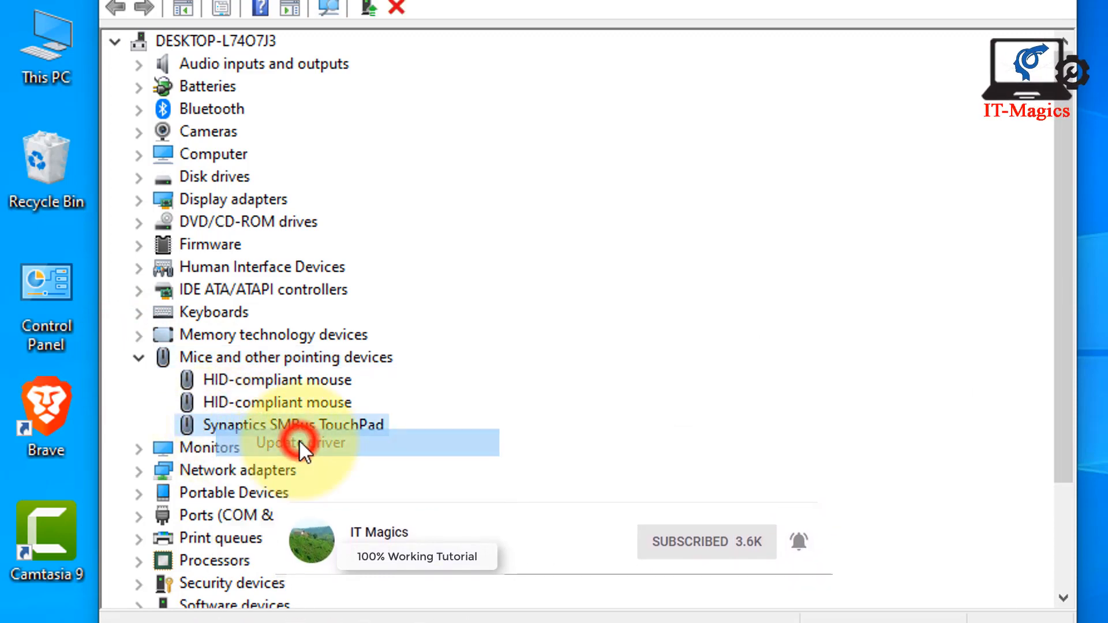
{"action": "left_click", "coordinate": [302, 443]}
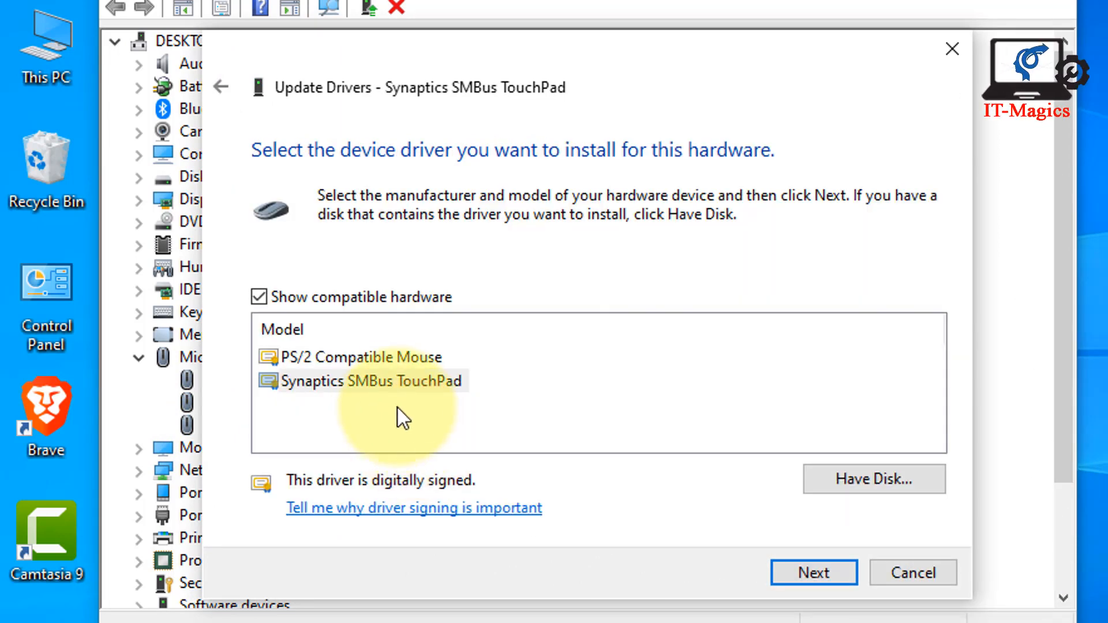
- Install the Synaptics SMBus TouchPad driver model and finish, leaving the restart prompt
{"action": "left_click", "coordinate": [369, 380]}
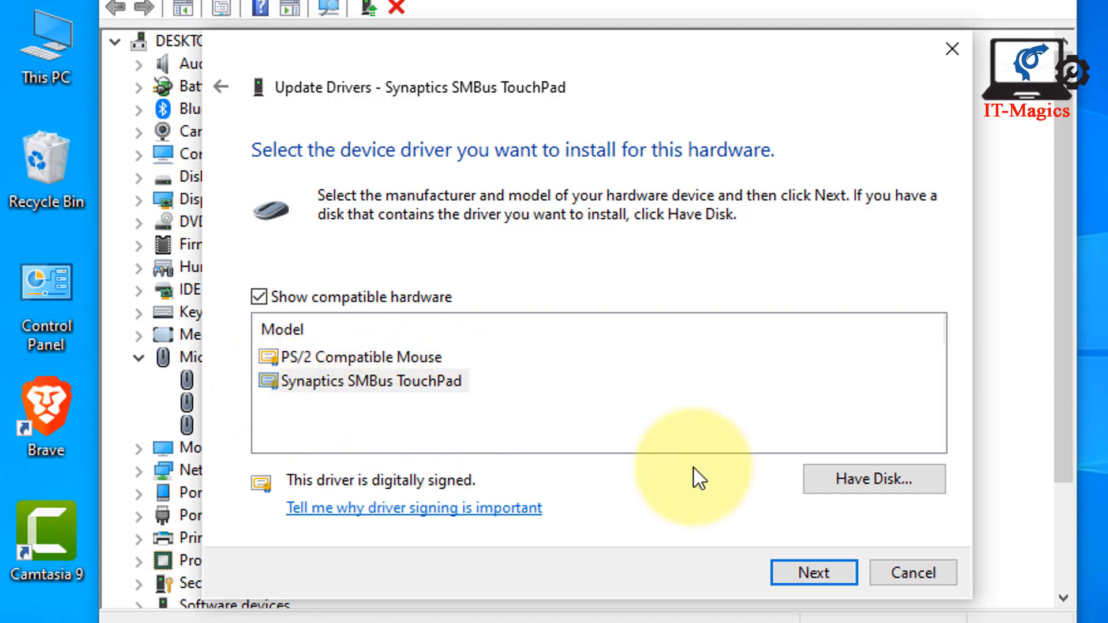
{"action": "left_click", "coordinate": [817, 573]}
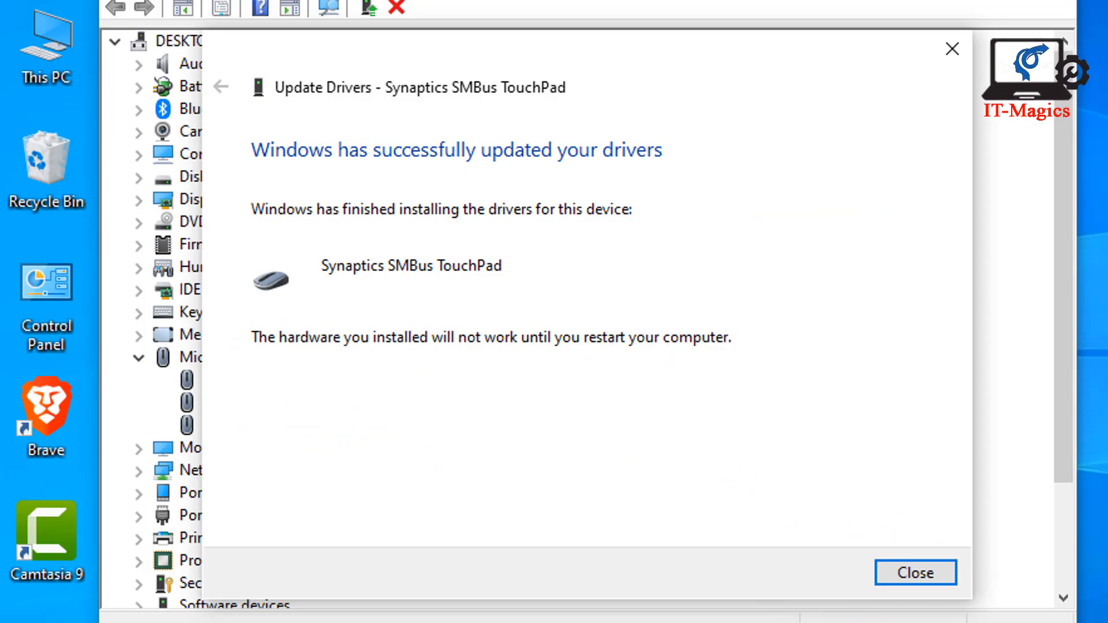
{"action": "left_click", "coordinate": [917, 573]}
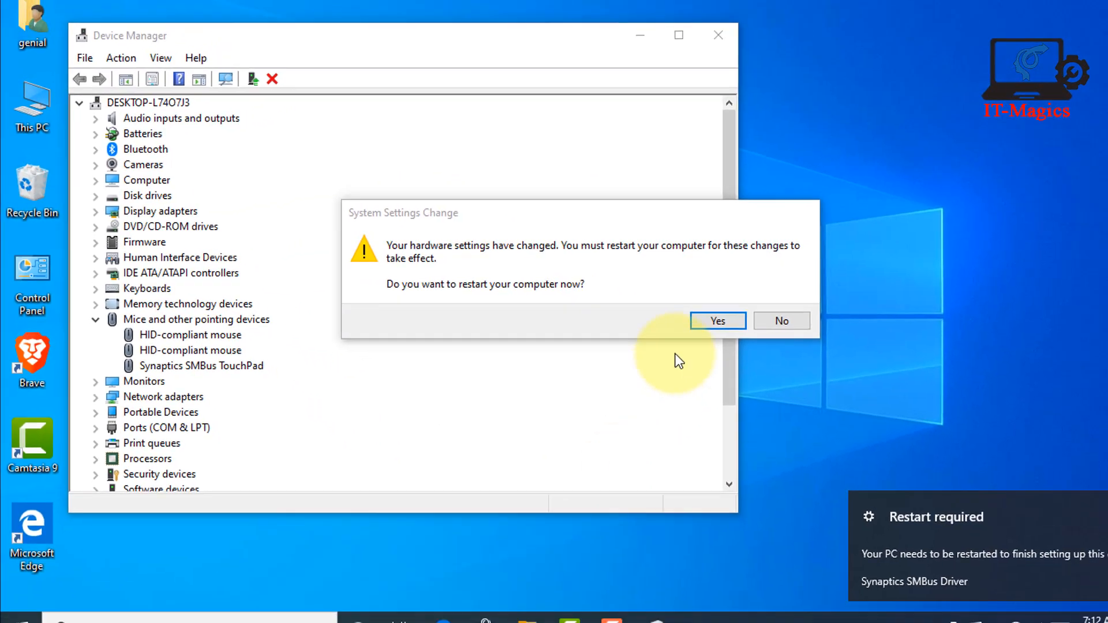